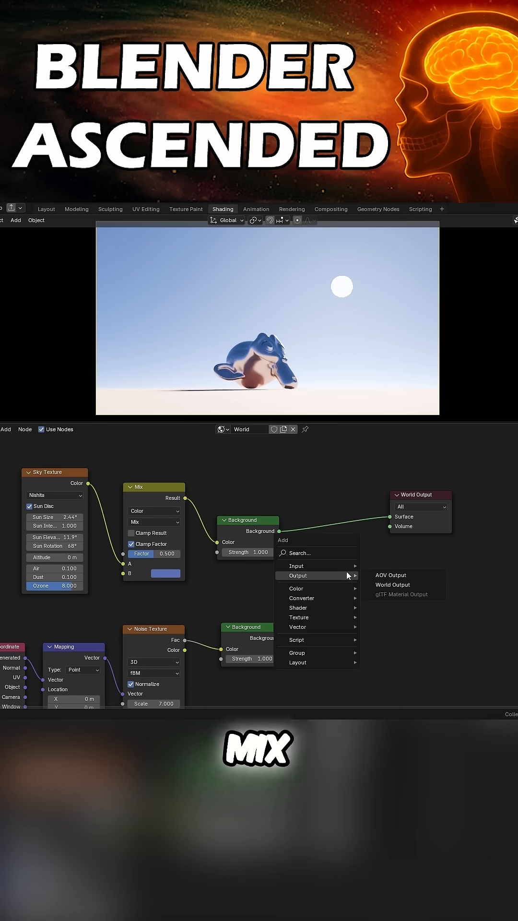
Feed the Noise Texture Fac into two Color Ramps so clouds appear in the sky.
click(297, 617)
text(M)
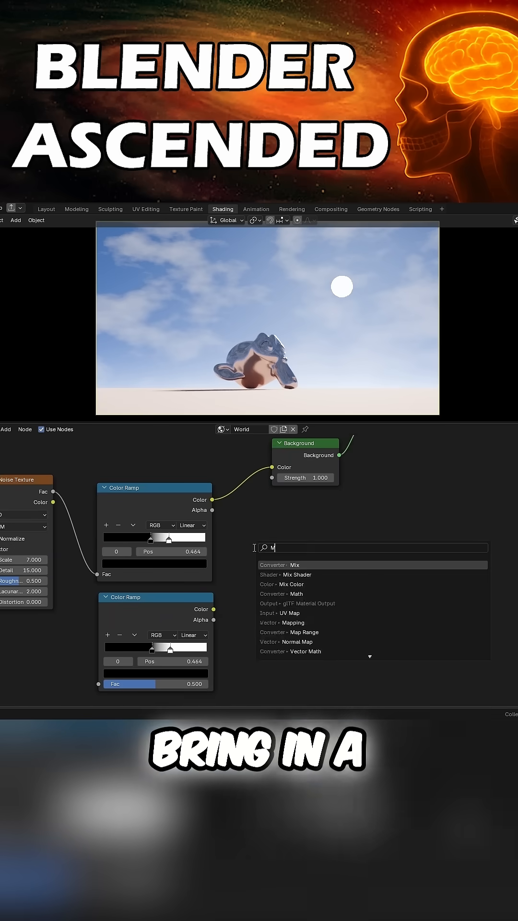
Blend both Color Ramps with a Mix node and multiply the result by 3 into Background Color.
click(295, 564)
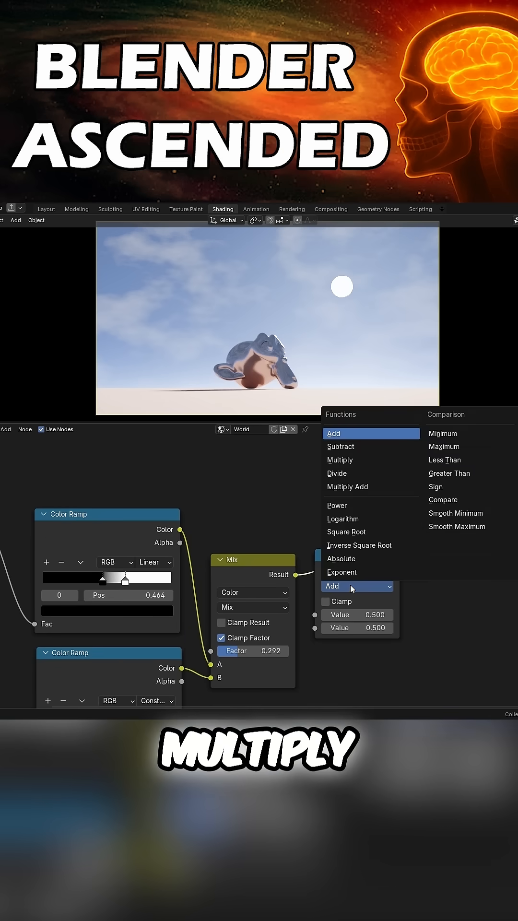
click(340, 459)
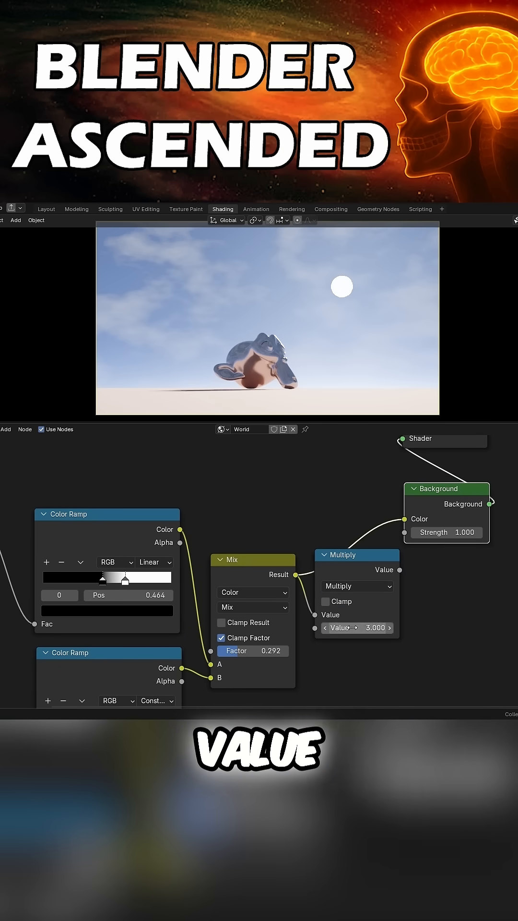